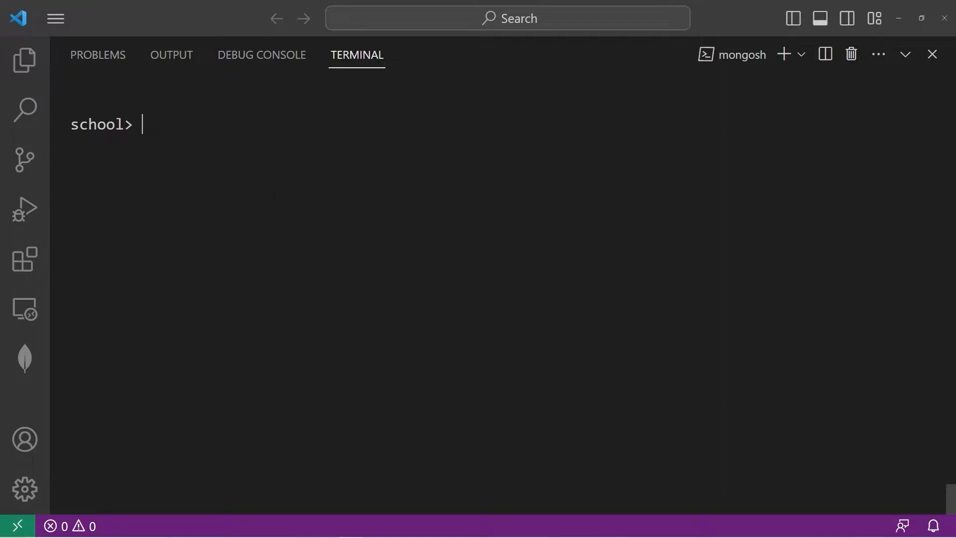
Compose db.students.find({name:"Larry"}).explain("executionStats") at the school prompt in mongosh.
text(db.students)
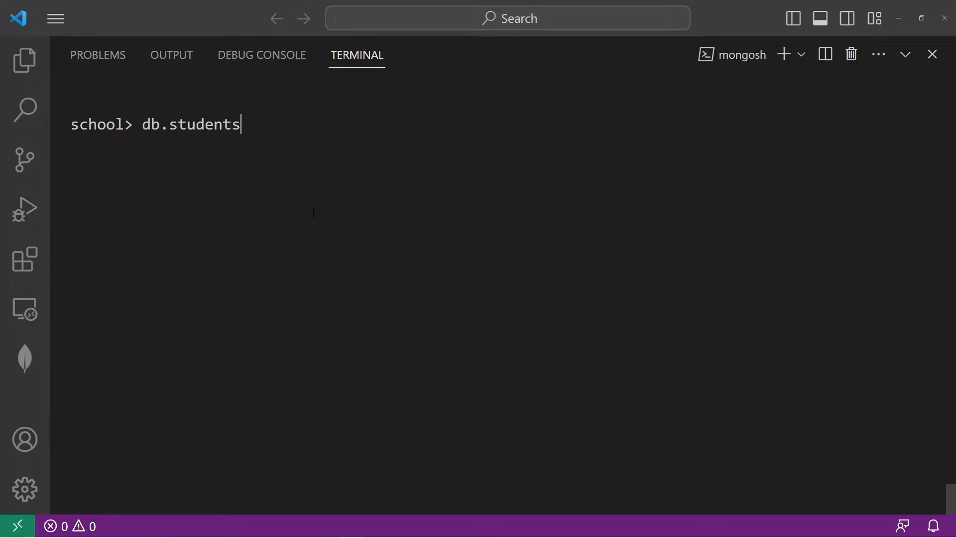
text(.find({)
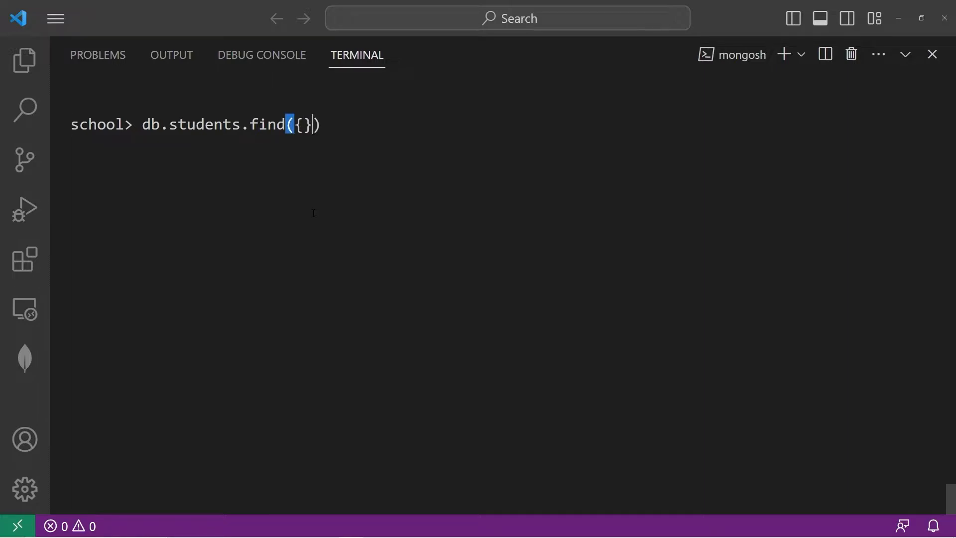
text(name:"")
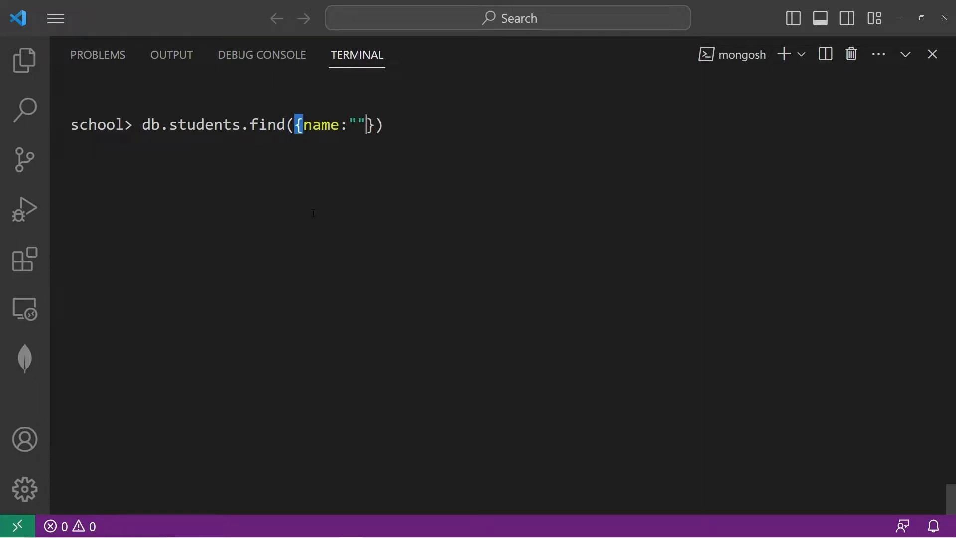
text(Larry)
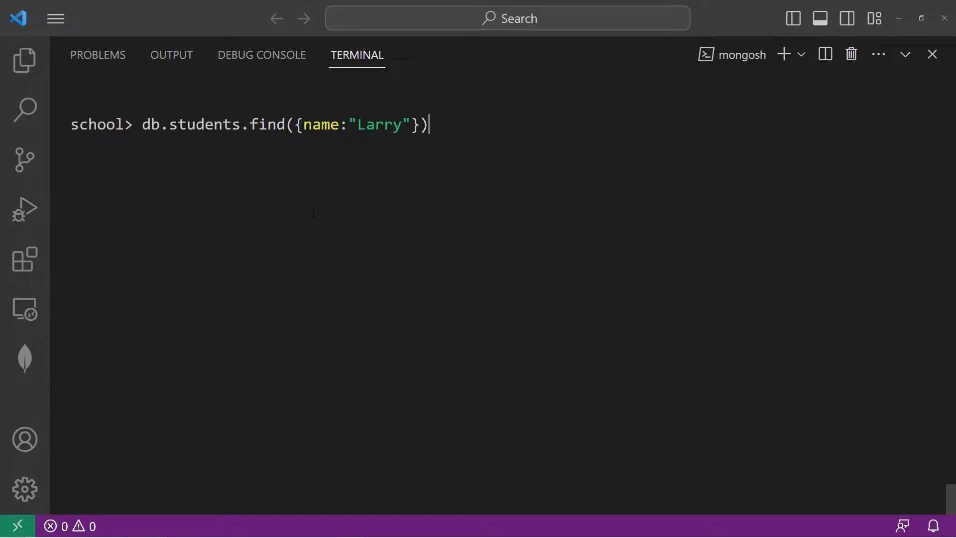
text(.expl)
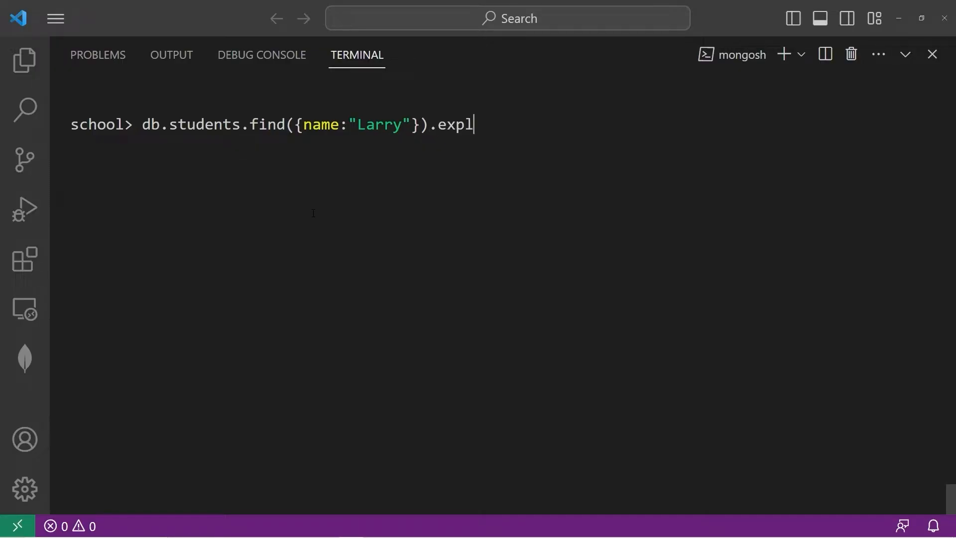
text(ain(")
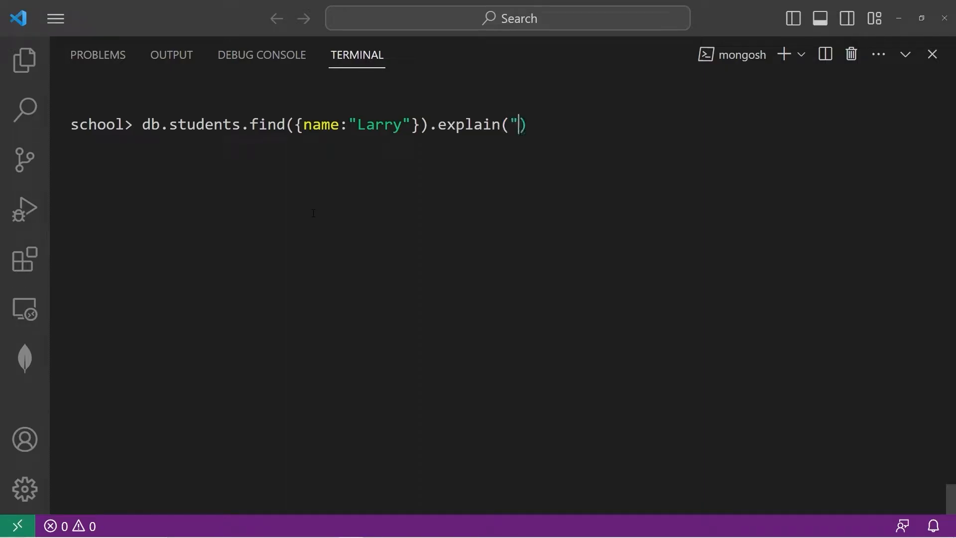
text(executionStat)
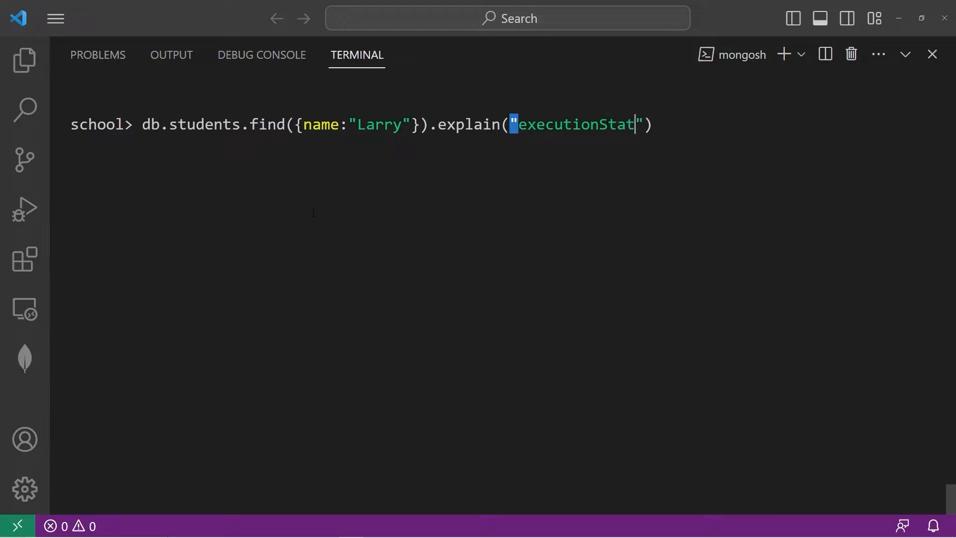
text(s)
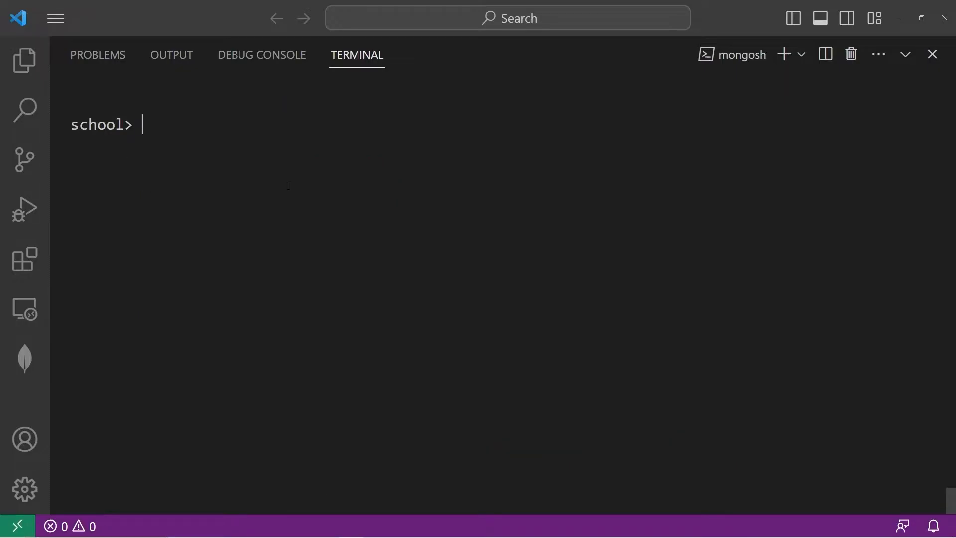
Run db.students.createIndex({name: 1}), which returns name_1, then clear the terminal.
text(db.s)
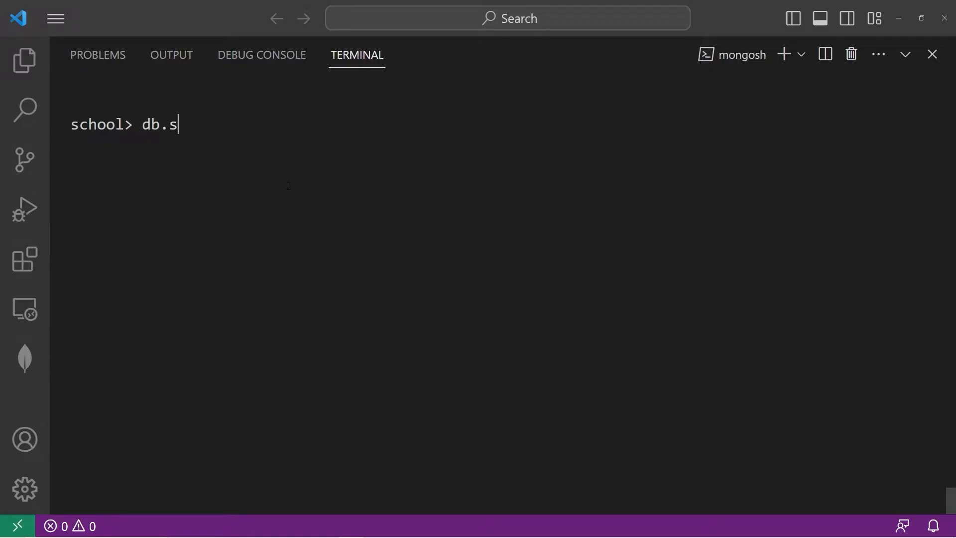
text(tudents)
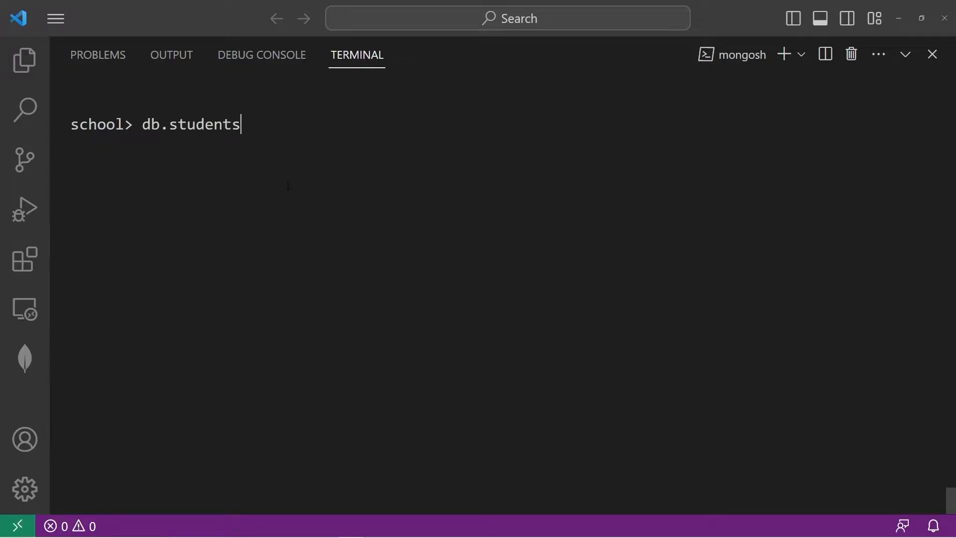
text(.createInd)
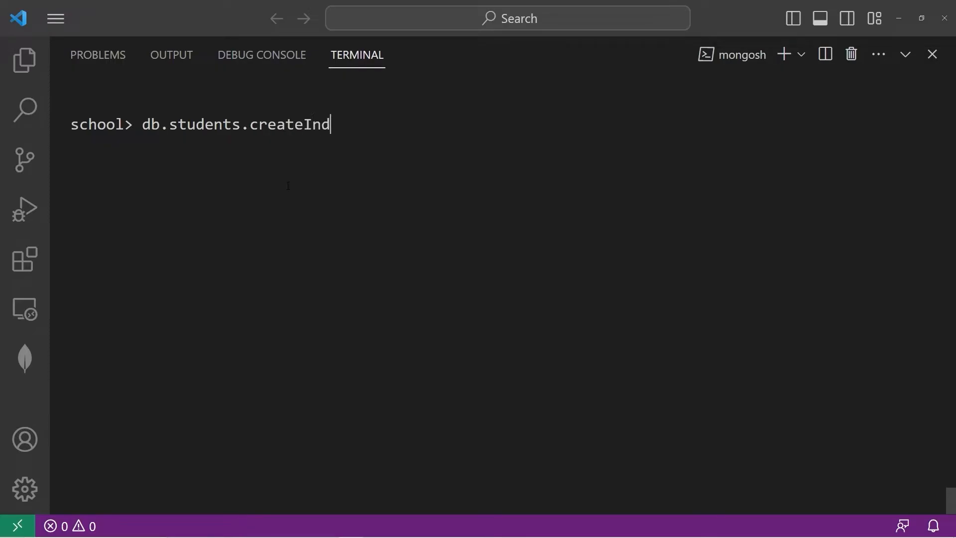
text(ex()
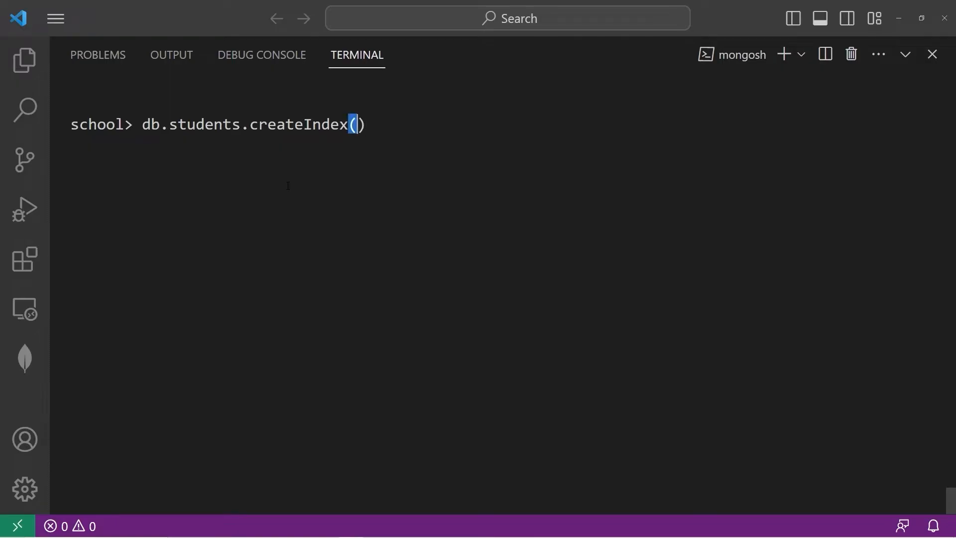
text({})
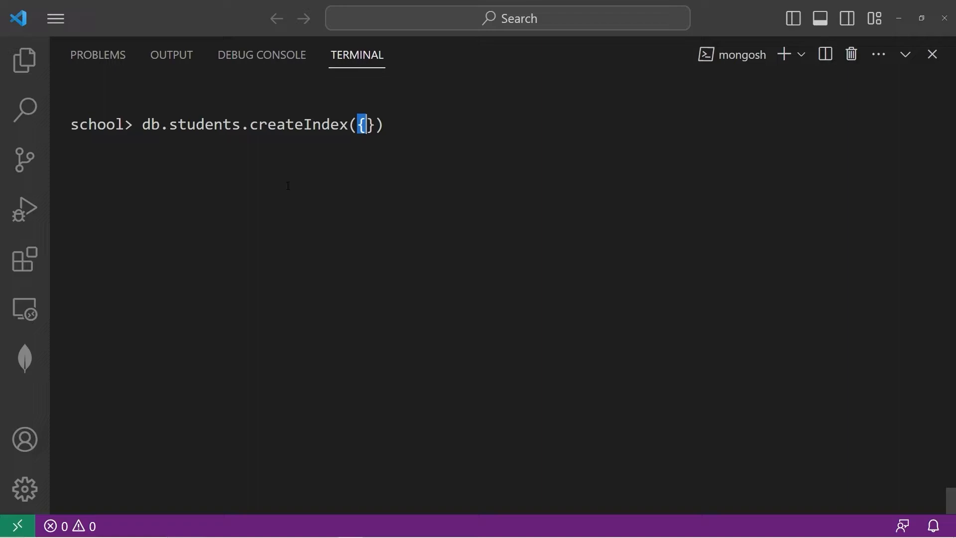
text(name)
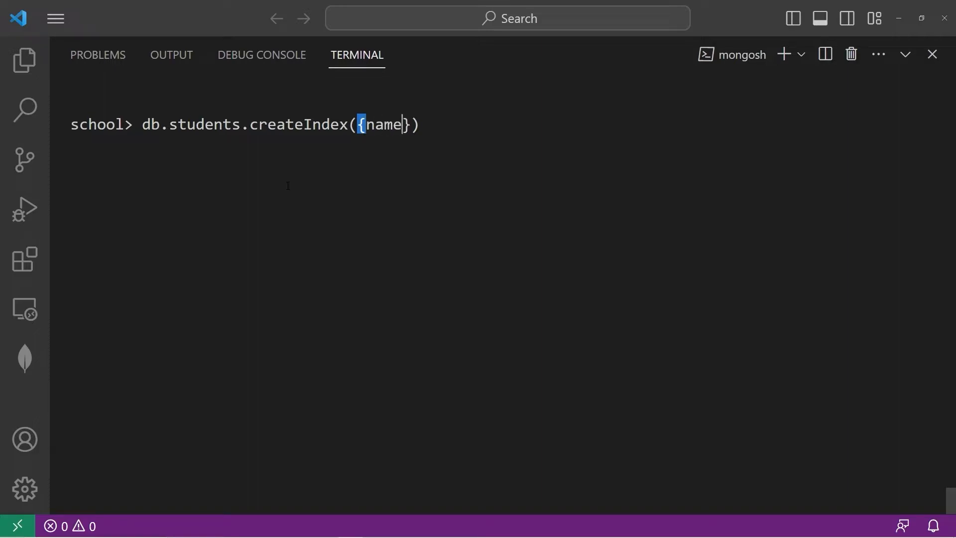
text(: 1)
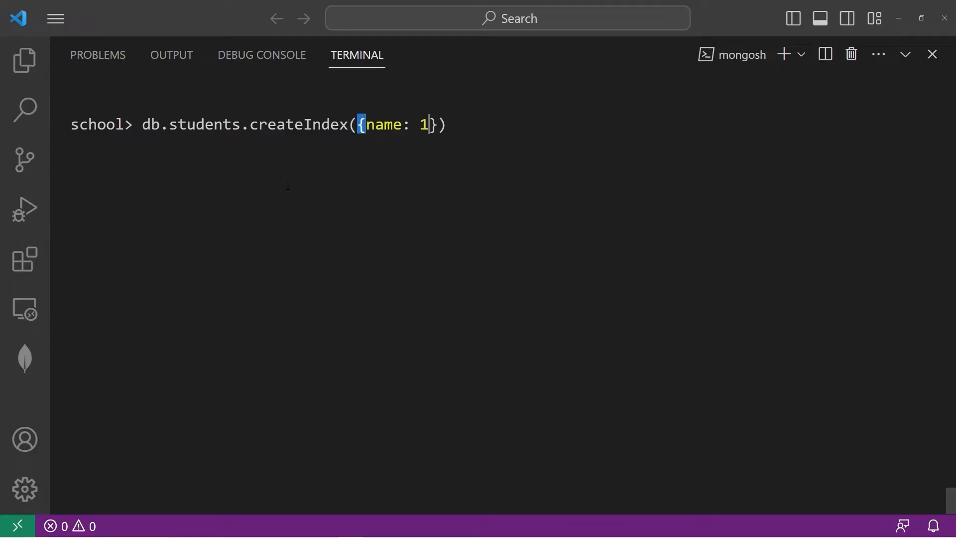
key(Backspace)
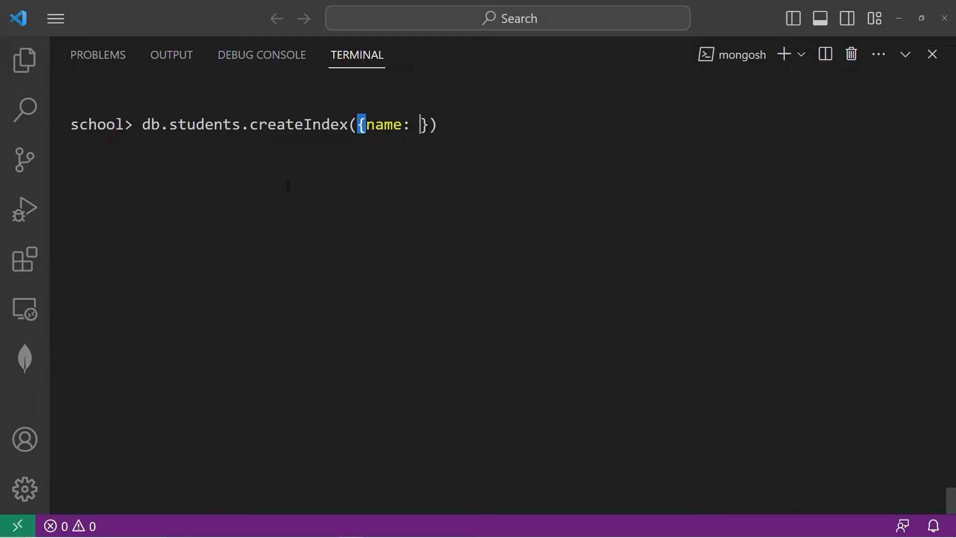
text(1)
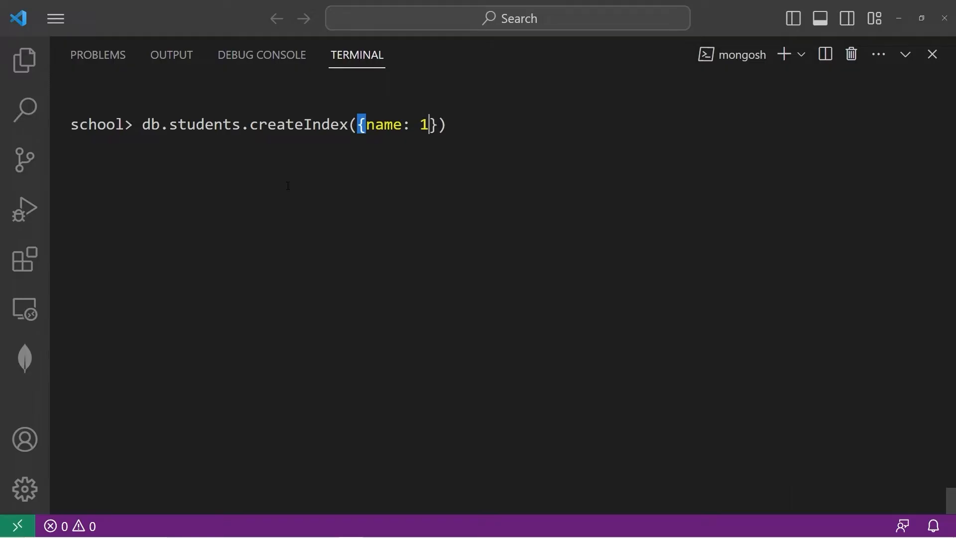
key(Enter)
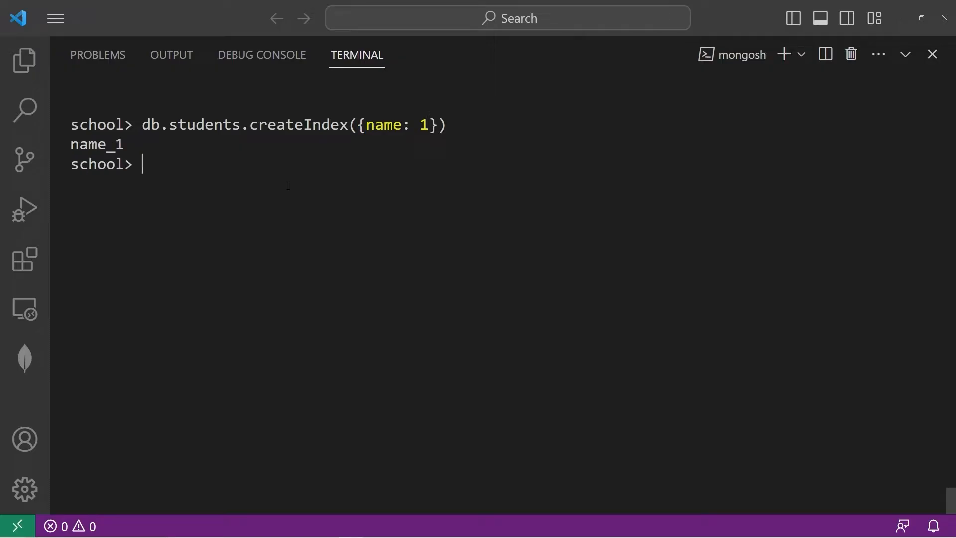
double_click(96, 145)
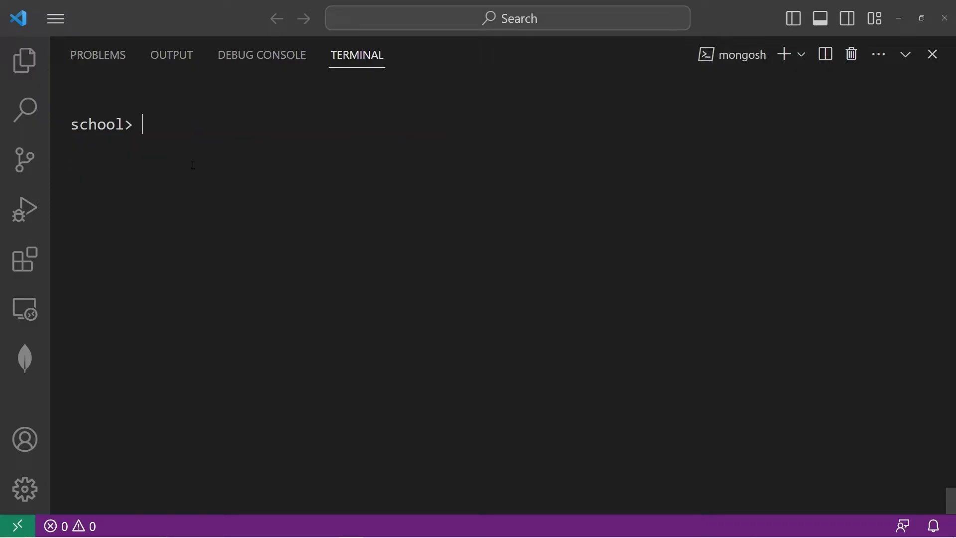
Rerun the Larry explain("executionStats") query and check the IXSCAN stage examining one document.
text(db.student)
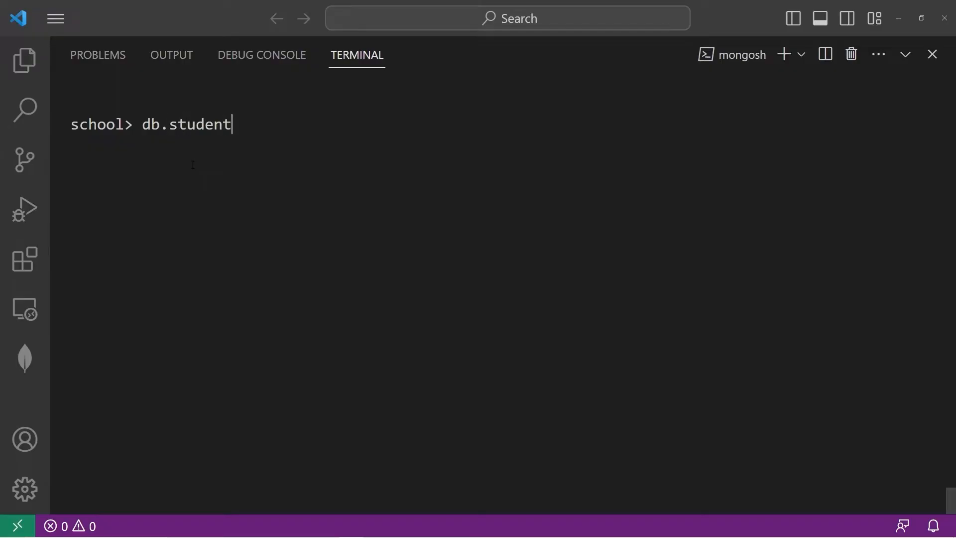
text(s.find()
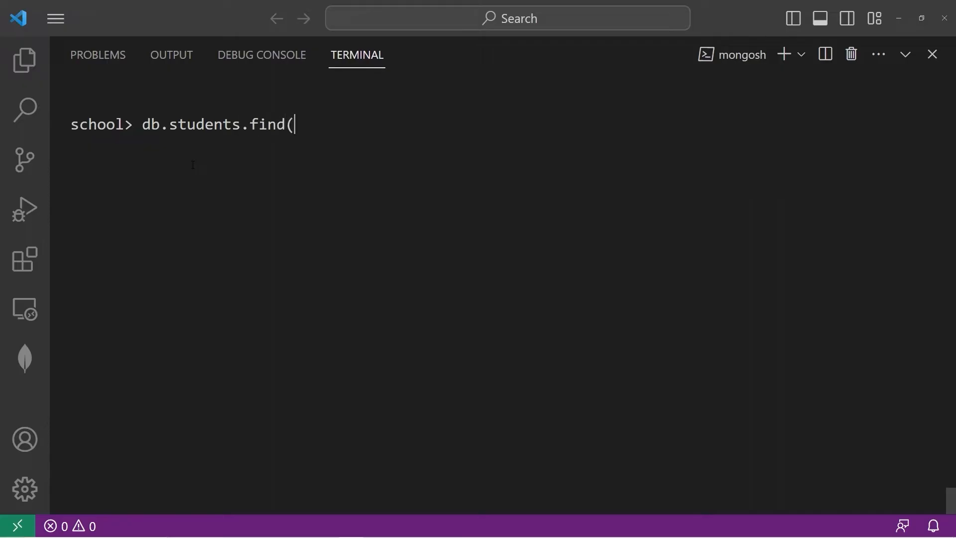
text({})
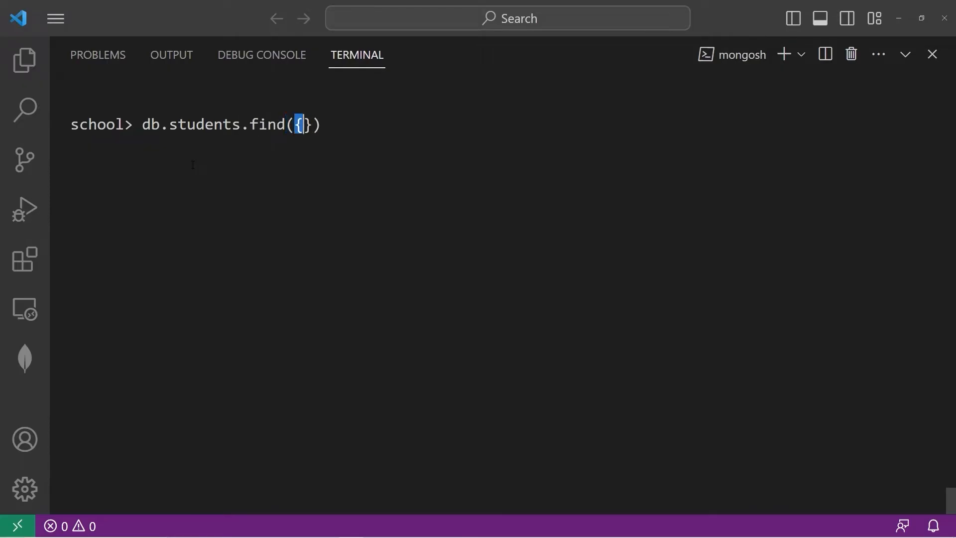
text(name:")
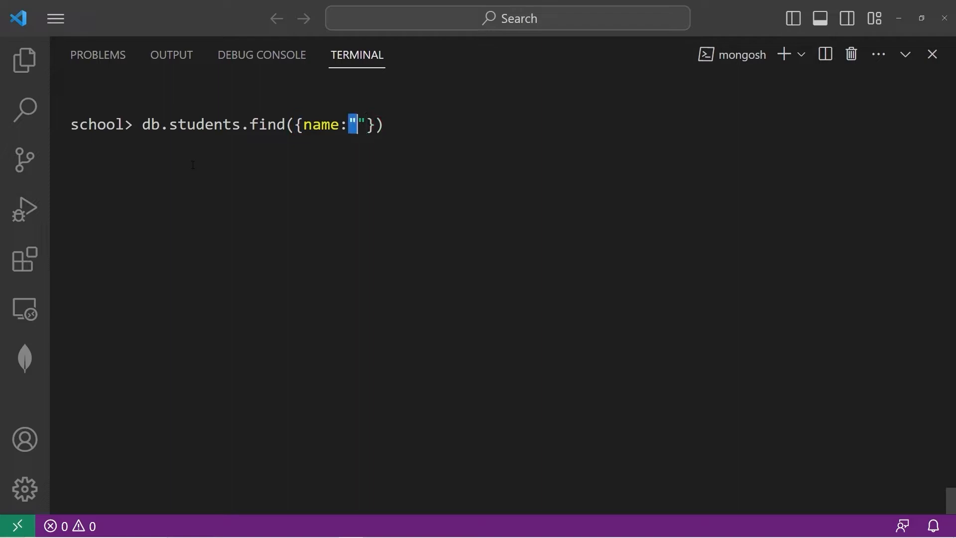
text(Larry)
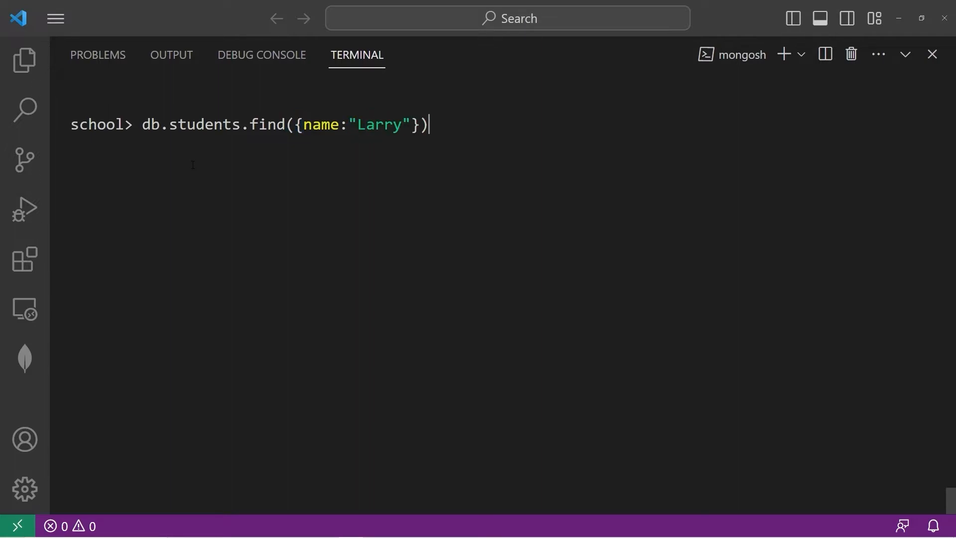
text(.ex)
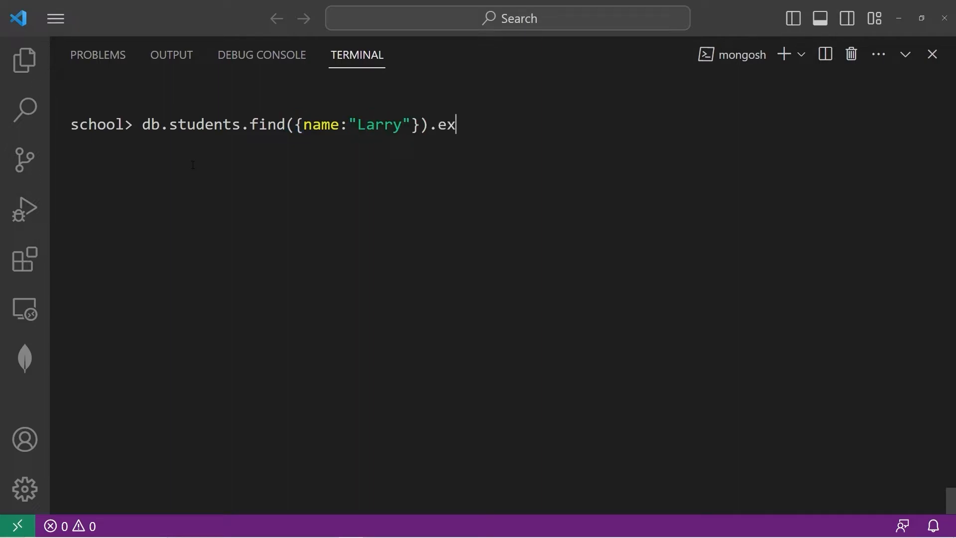
text(plain(")
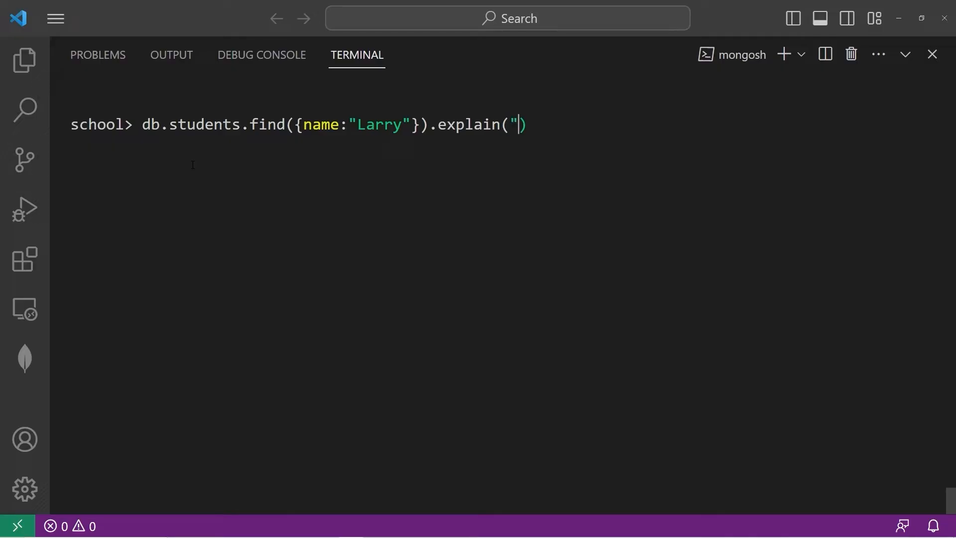
text(ex)
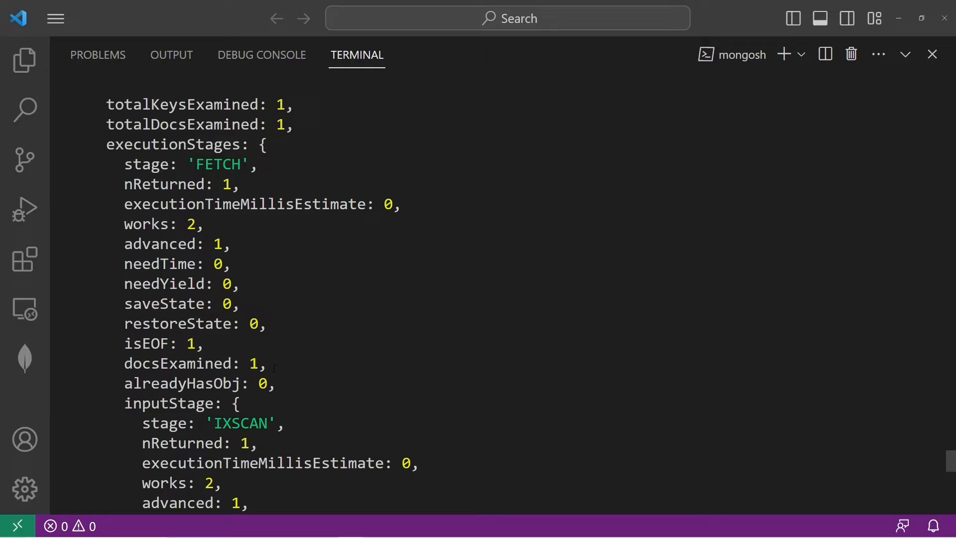
double_click(253, 363)
text(db)
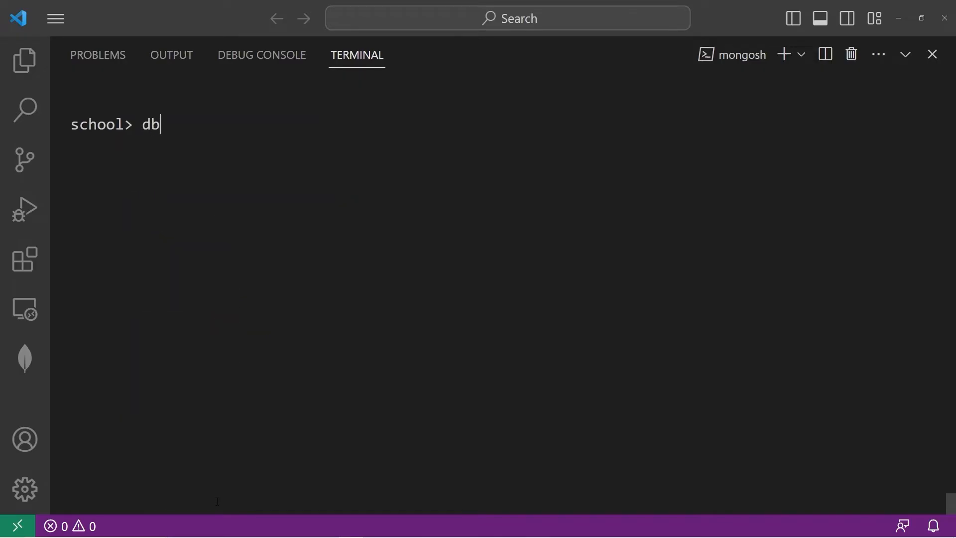
Run db.students.getIndexes() to list the _id_ and name_1 indexes.
text(.students)
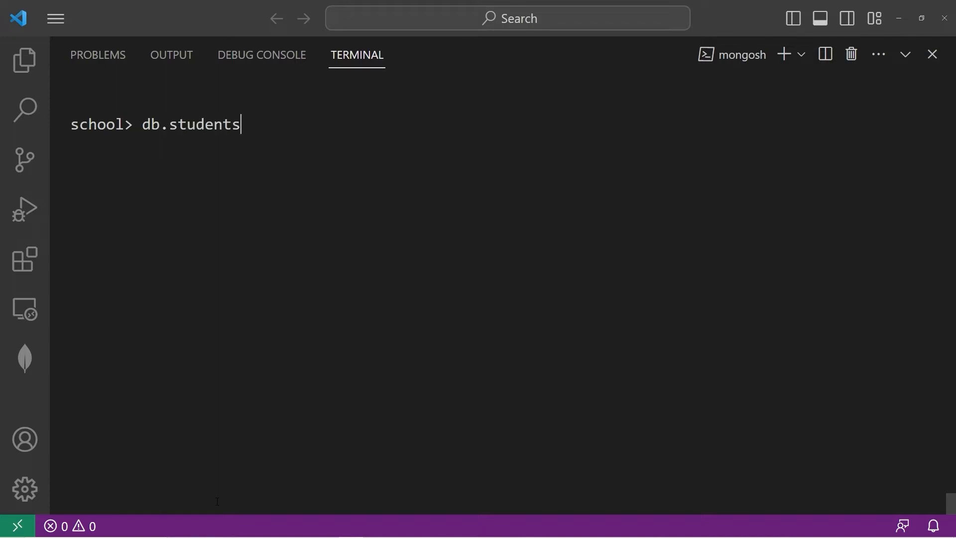
text(.)
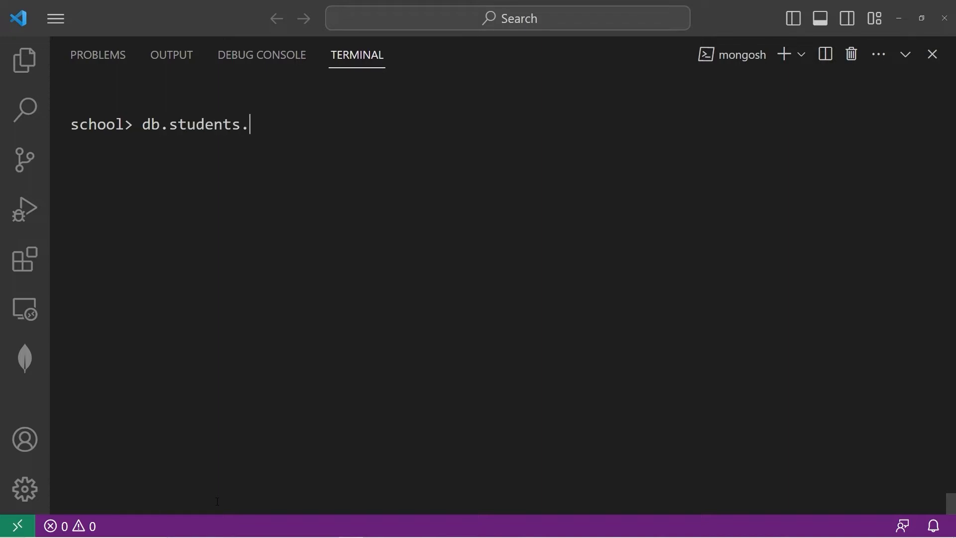
text(getIndexes)
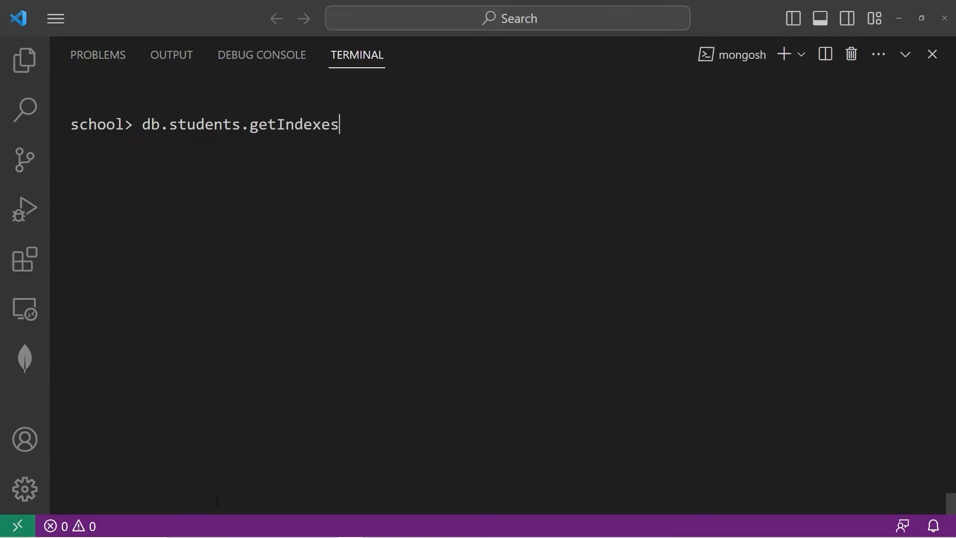
key(Enter)
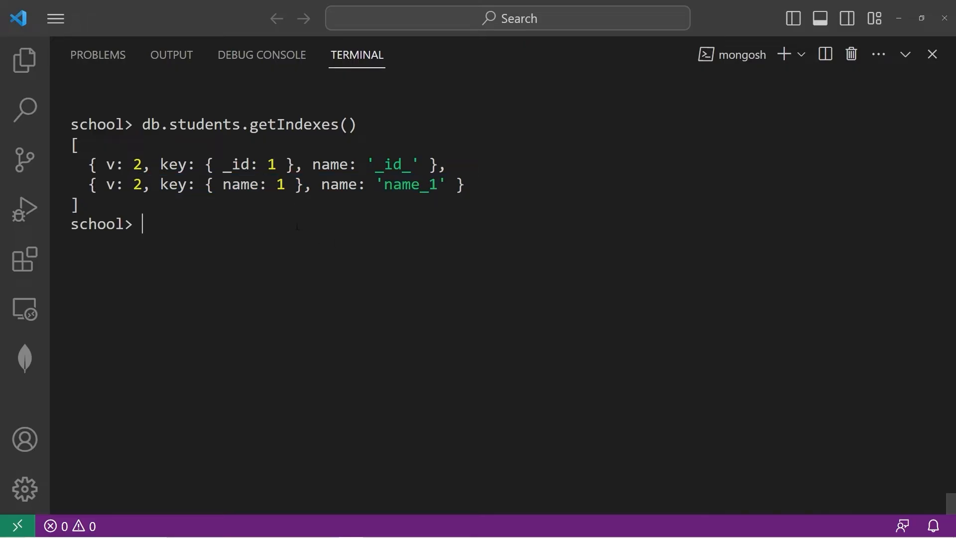
Drop name_1 with db.students.dropIndex("name_1"), then start typing db.students.getIndexes().
double_click(410, 184)
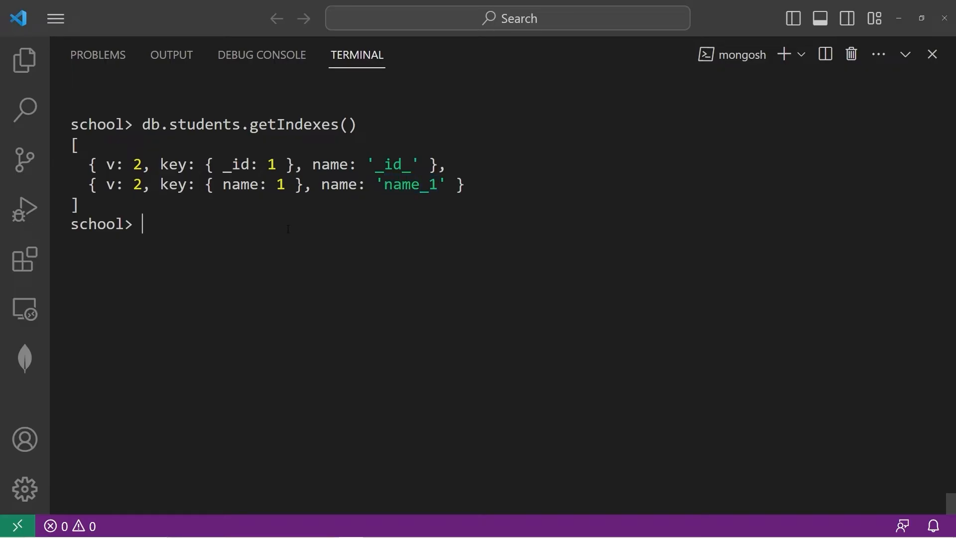
text(db.students)
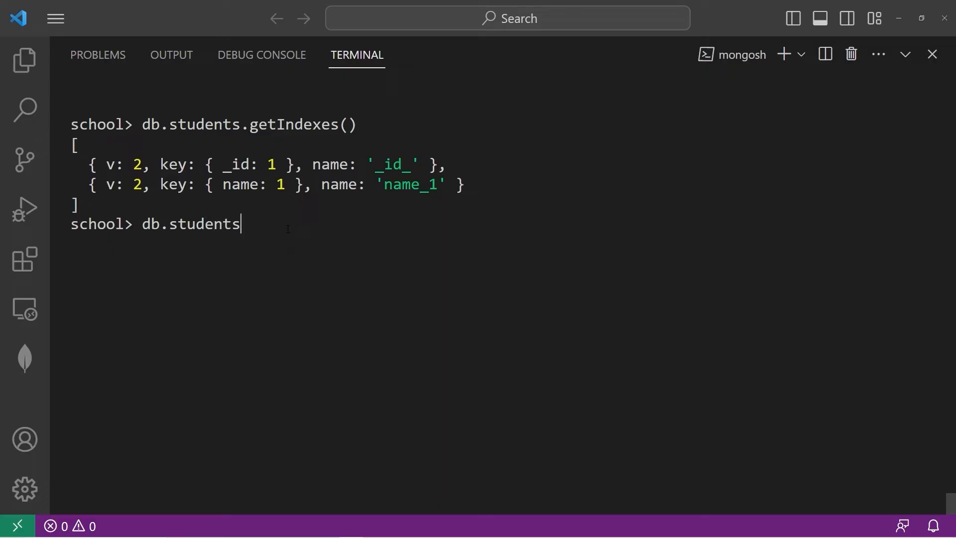
text(.dropInde)
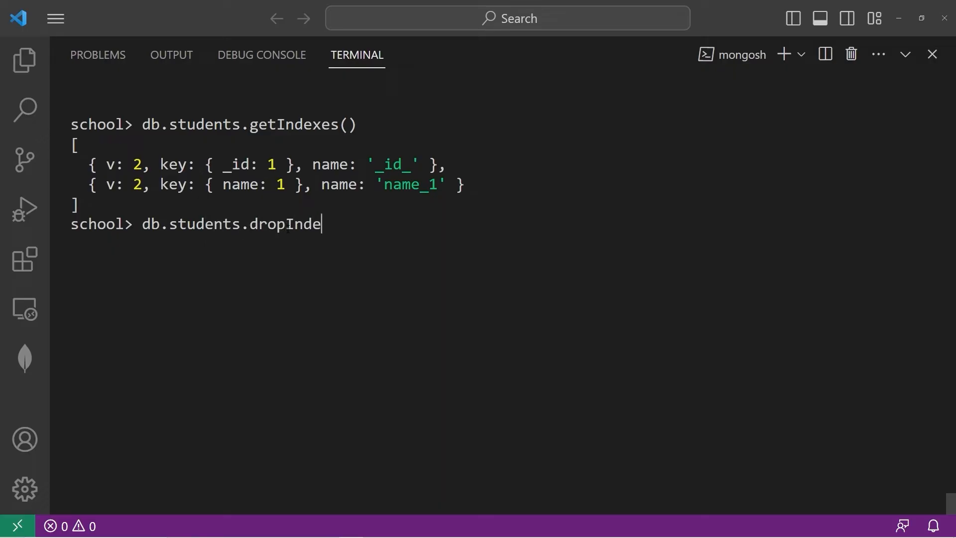
text(x(")
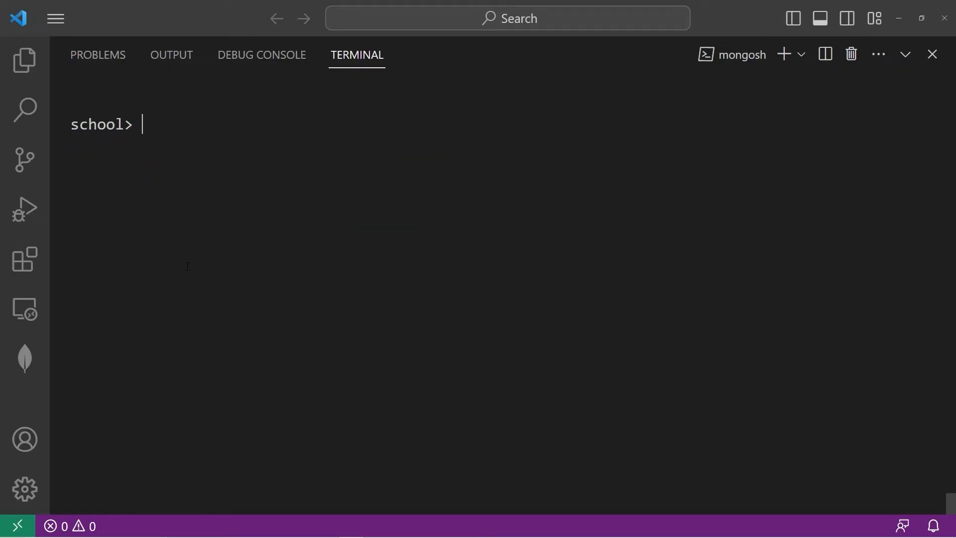
text(db.students.getIndexes())
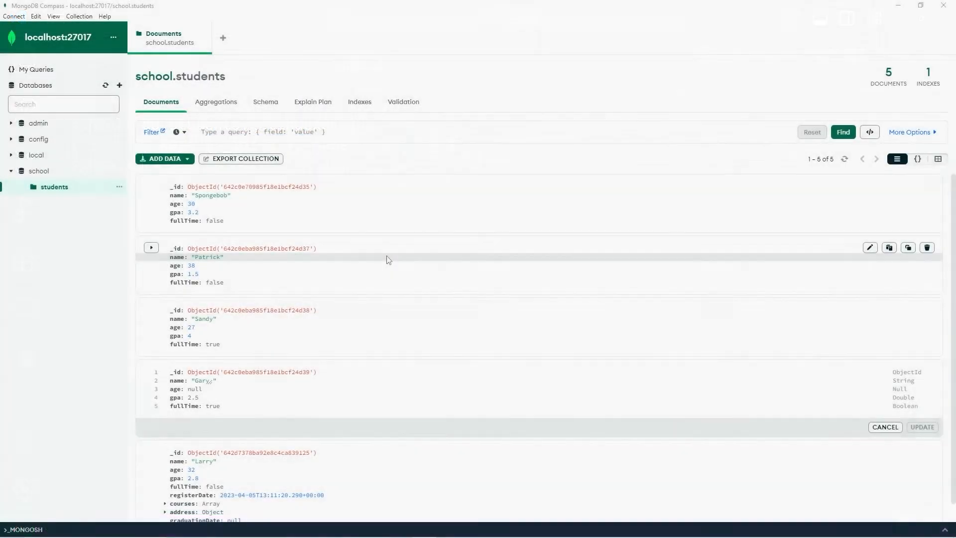
mouse_move(266, 296)
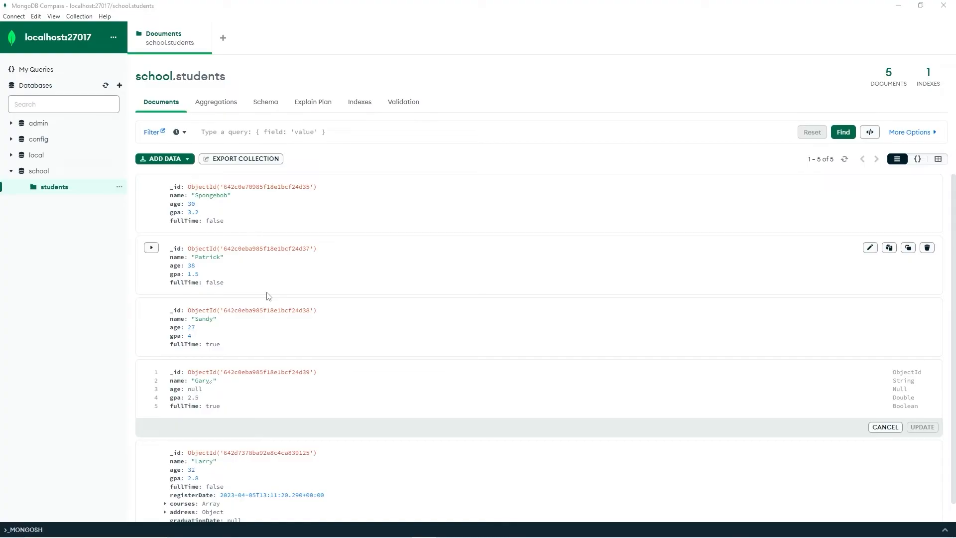
In the school.students Indexes tab, create an index on field 'name' with type 1 (asc).
click(359, 101)
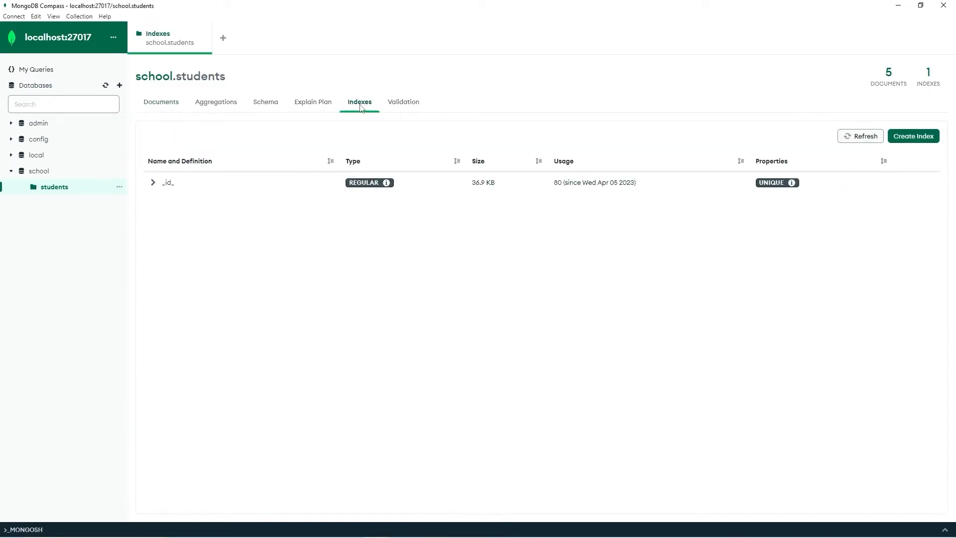
click(912, 136)
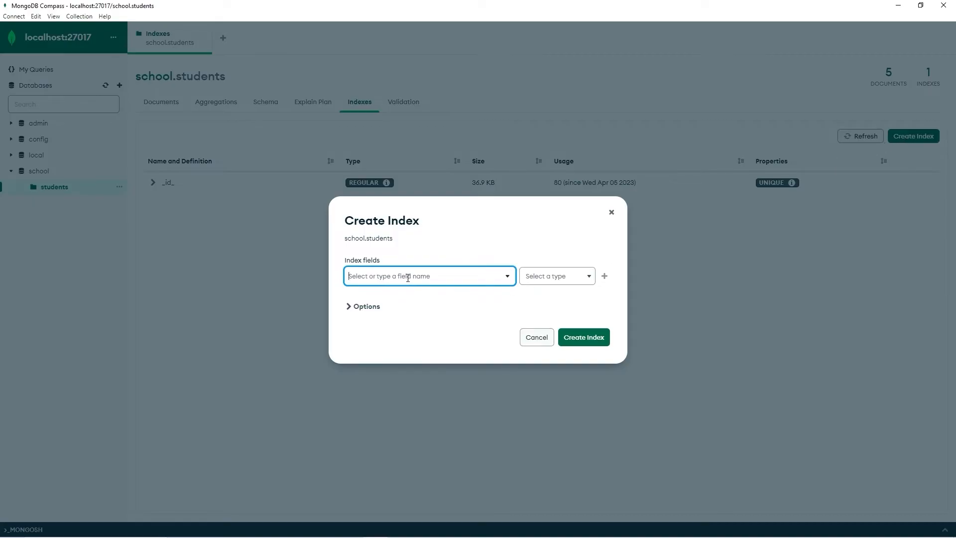
click(428, 276)
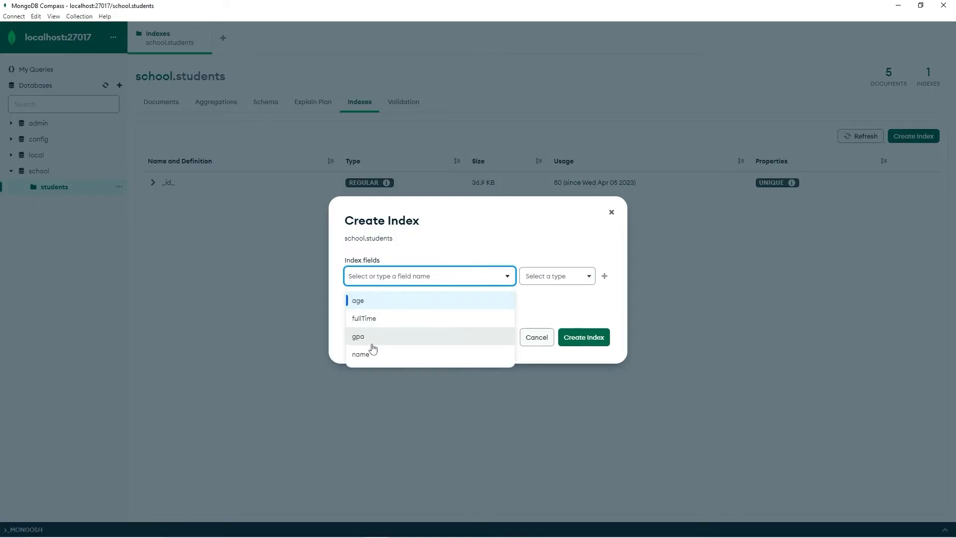
click(361, 354)
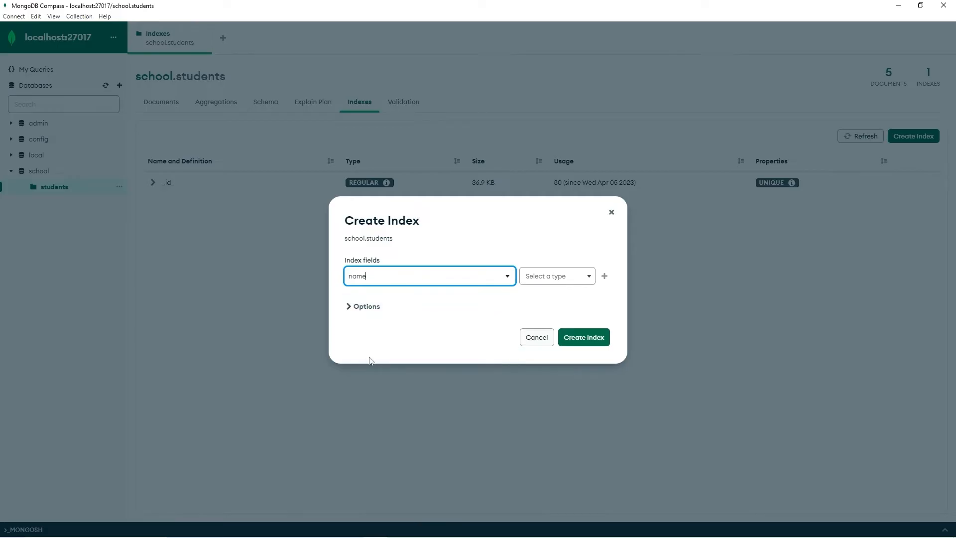
click(556, 276)
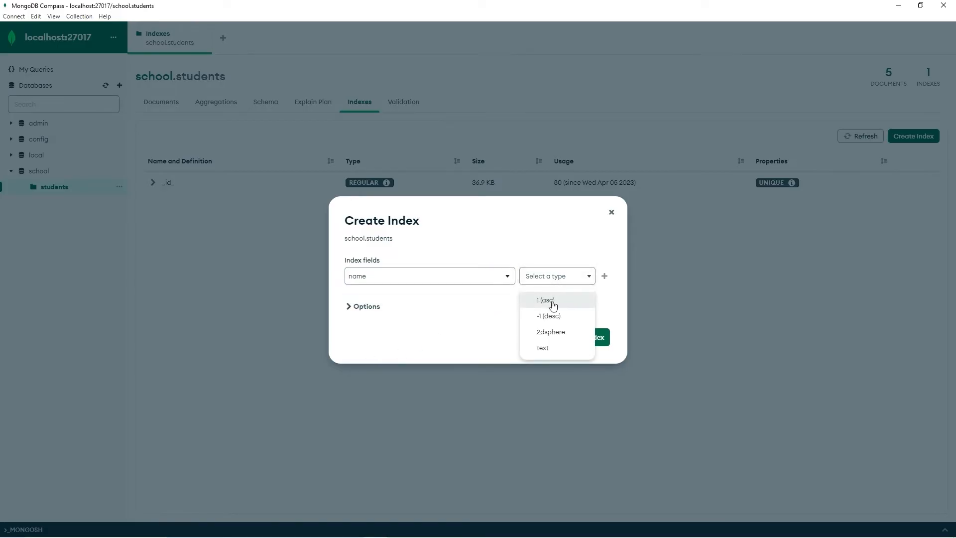
click(544, 300)
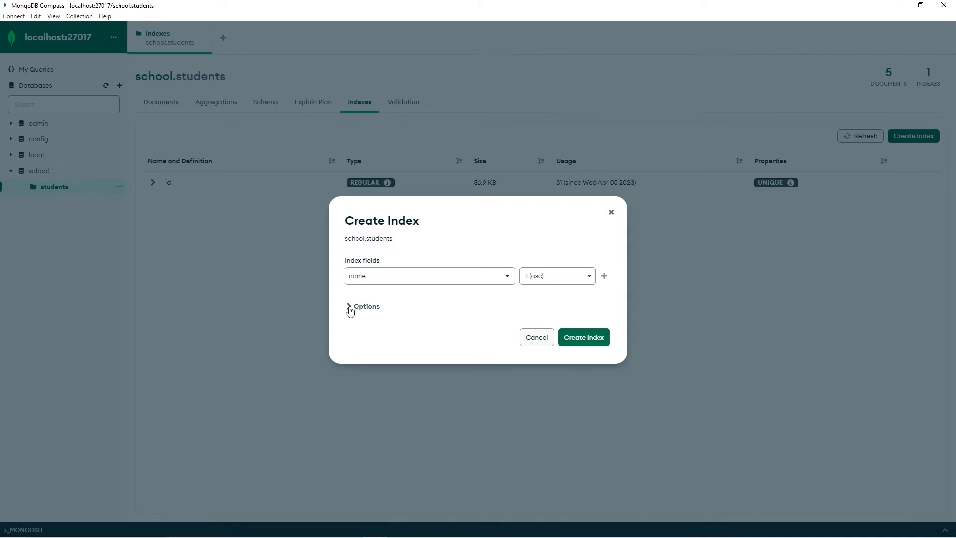
mouse_move(543, 352)
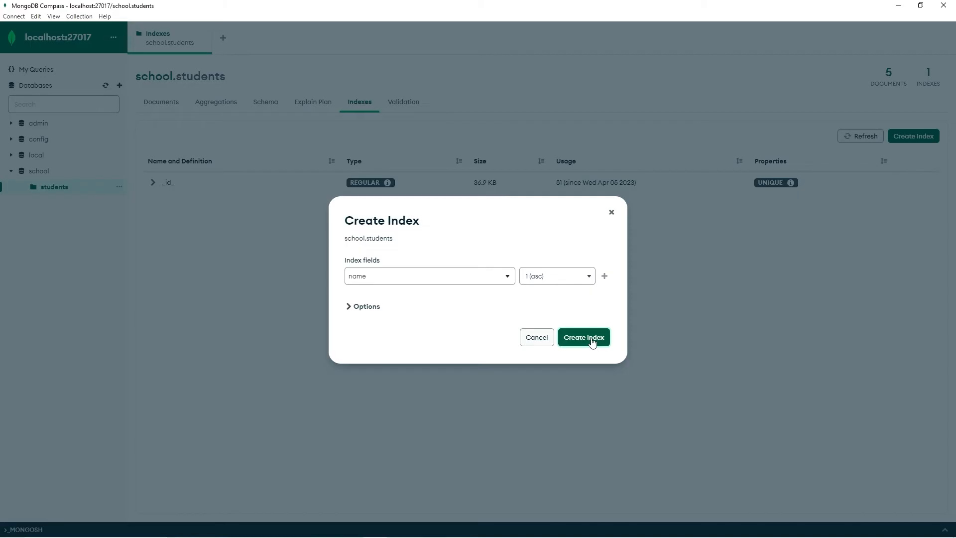
click(582, 337)
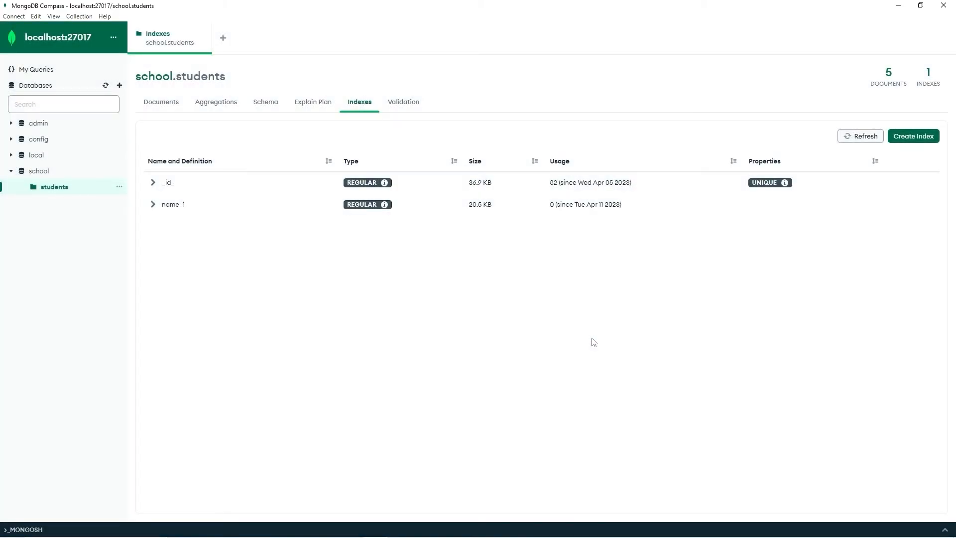
mouse_move(897, 205)
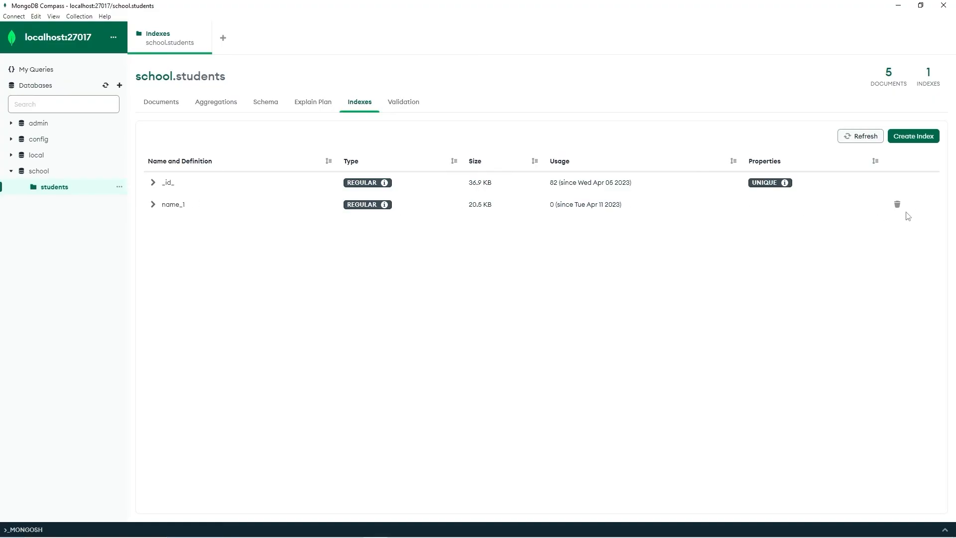
mouse_move(903, 211)
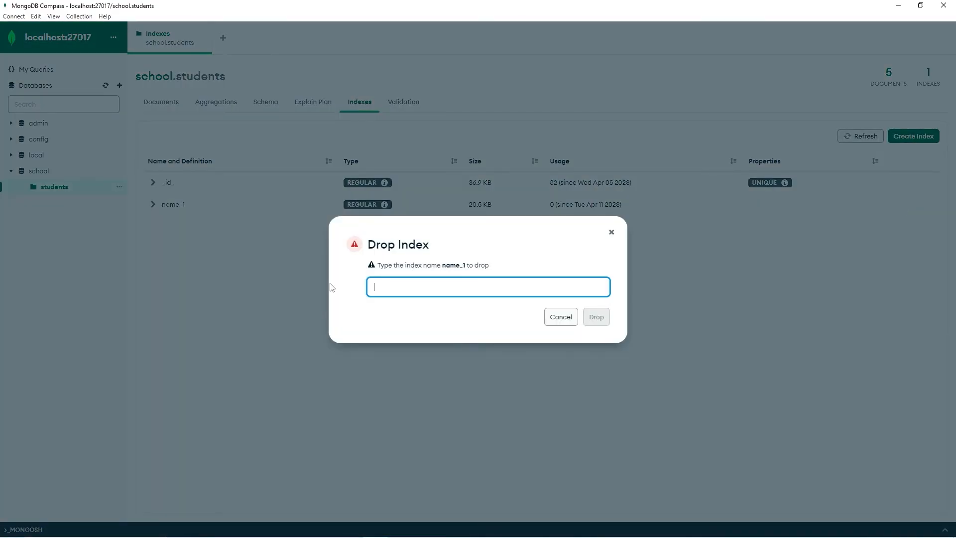
Confirm dropping the index by typing name_1 and clicking Drop.
text(name_1)
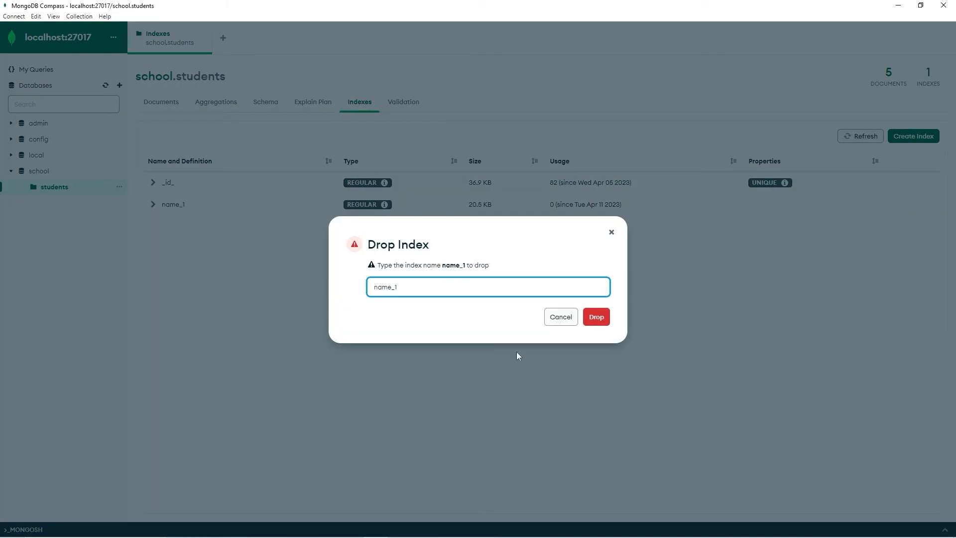
click(596, 316)
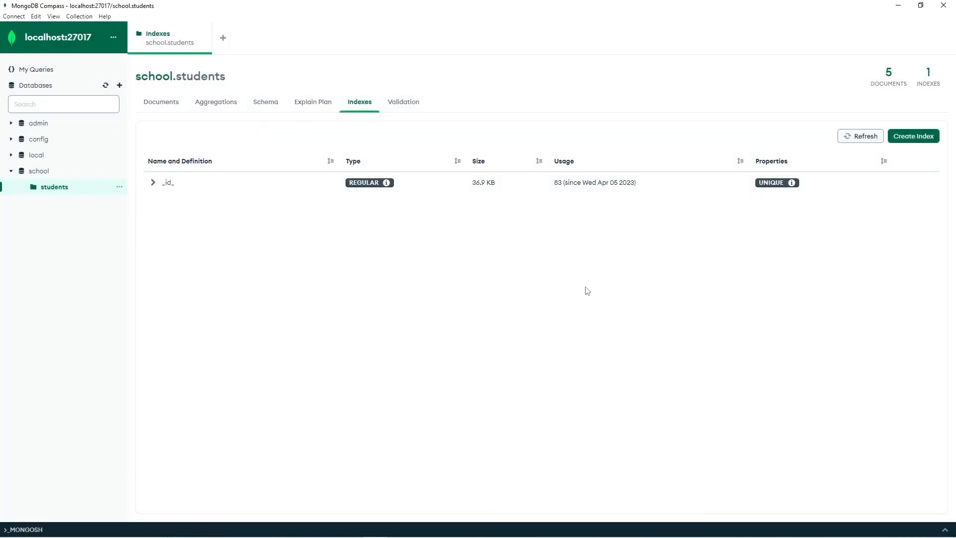